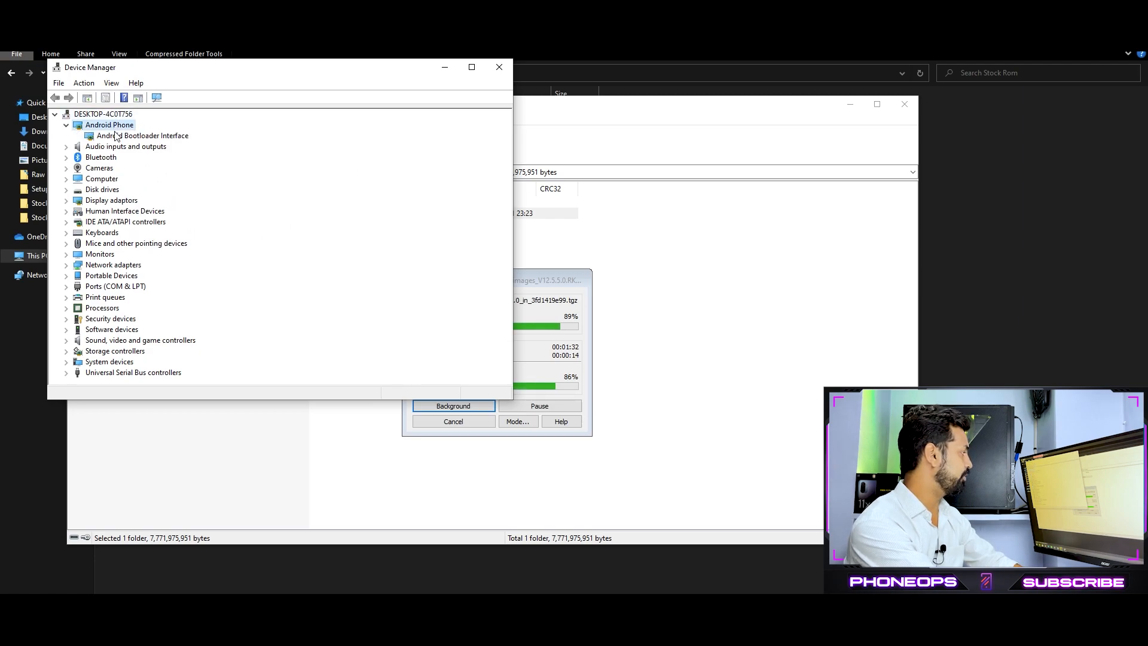
Verify the Android Bootloader Interface entry under Android Phone and close Device Manager
left_click(142, 135)
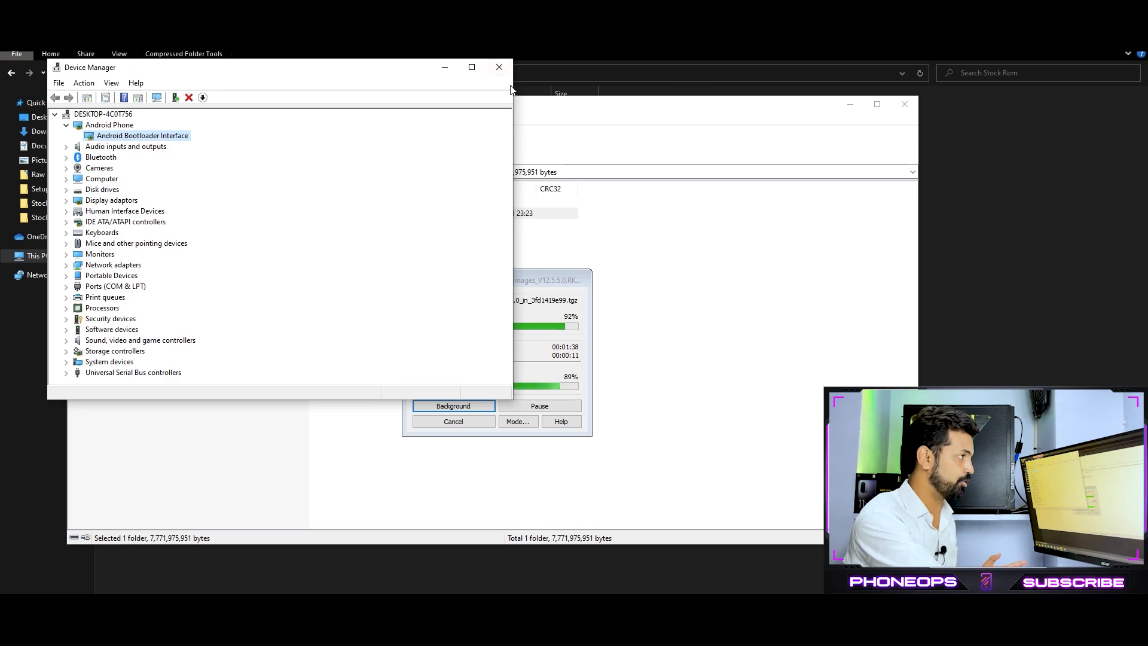
left_click(499, 66)
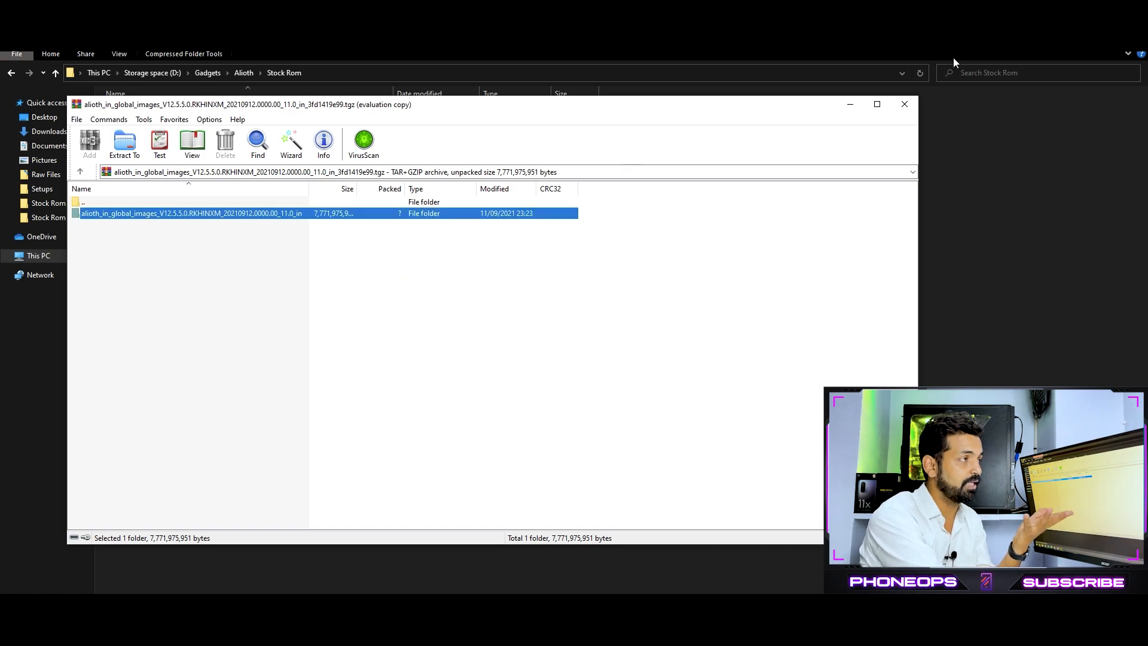
Launch XiaoMiFlash.exe from D:\Flashtool\MiFlash20210226 after closing the WinRAR archive
left_click(904, 104)
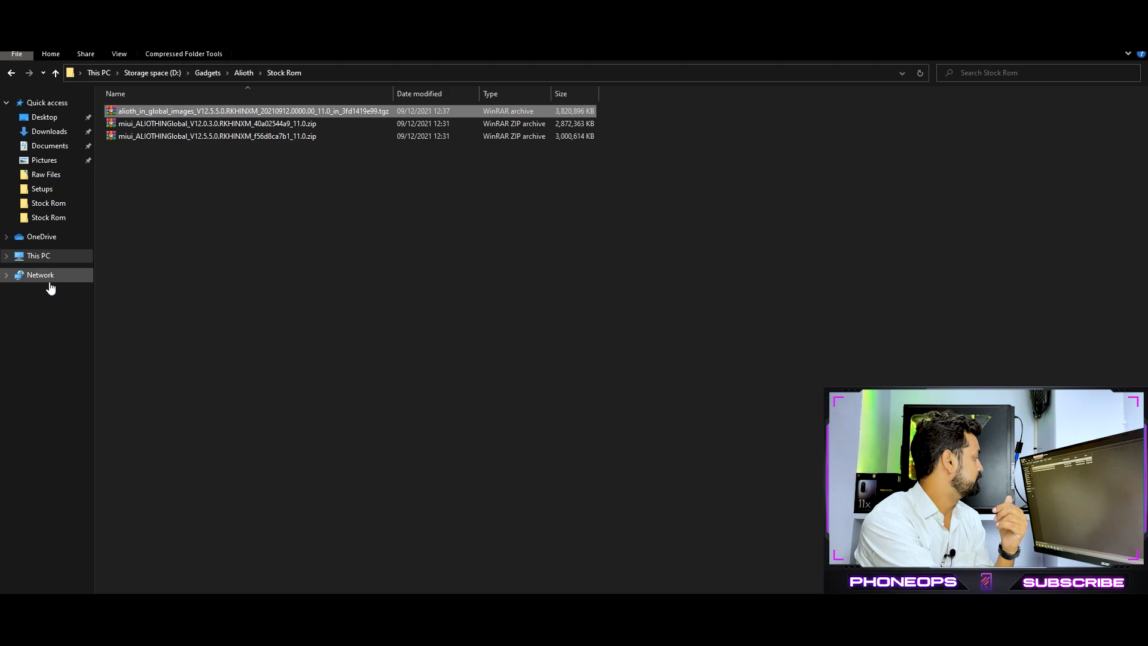
left_click(38, 256)
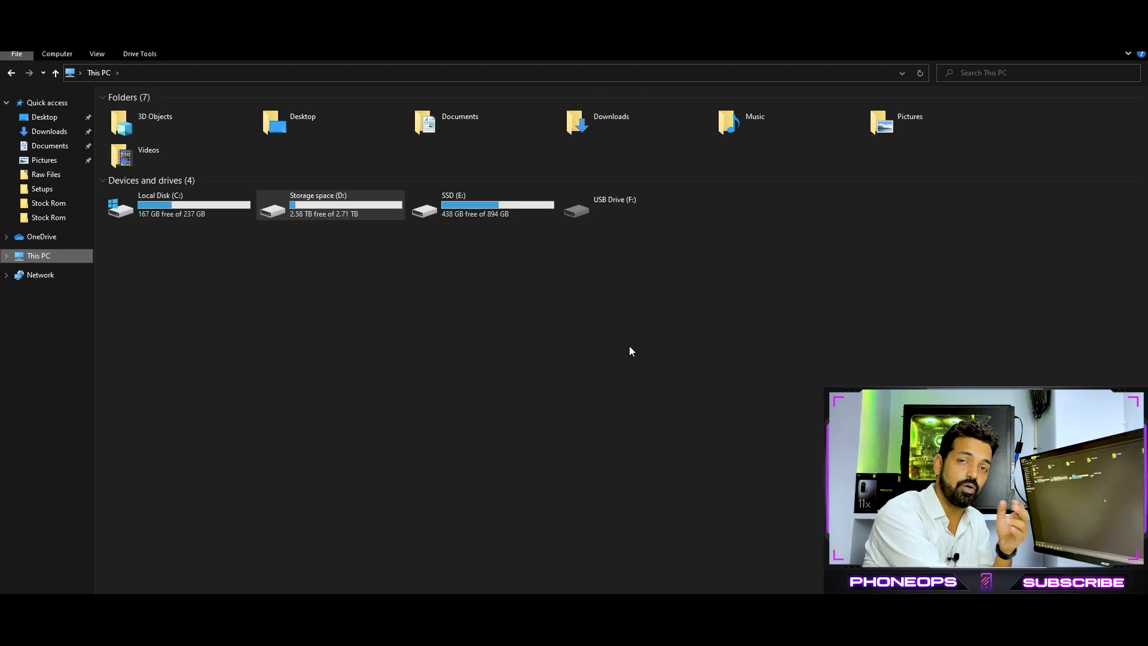
mouse_move(317, 233)
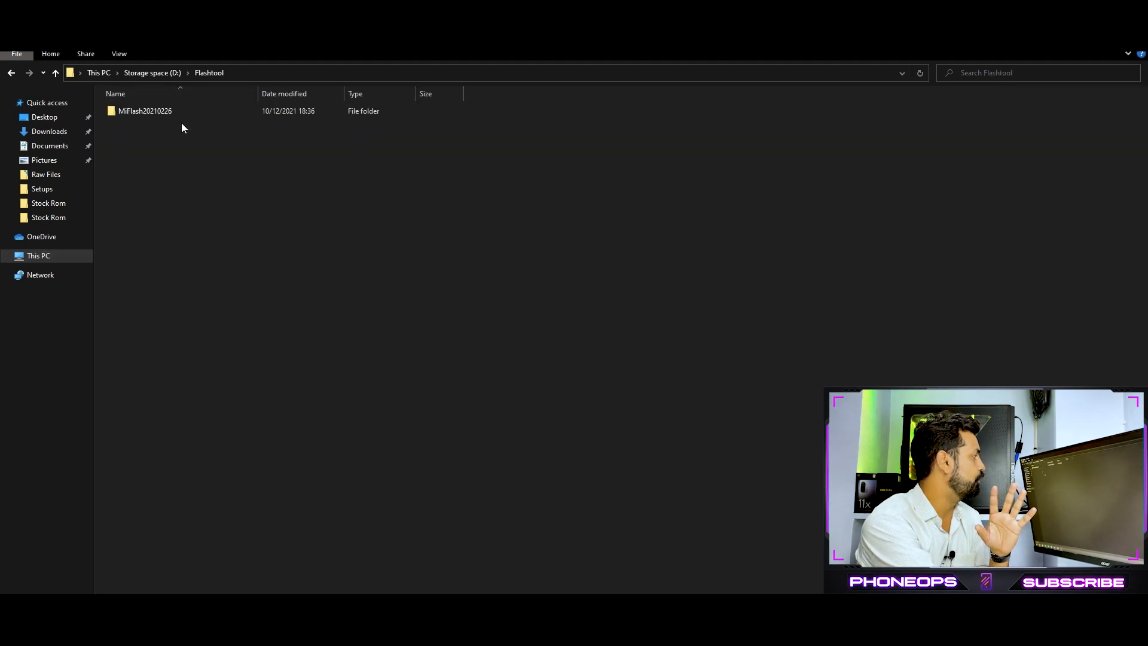
double_click(145, 110)
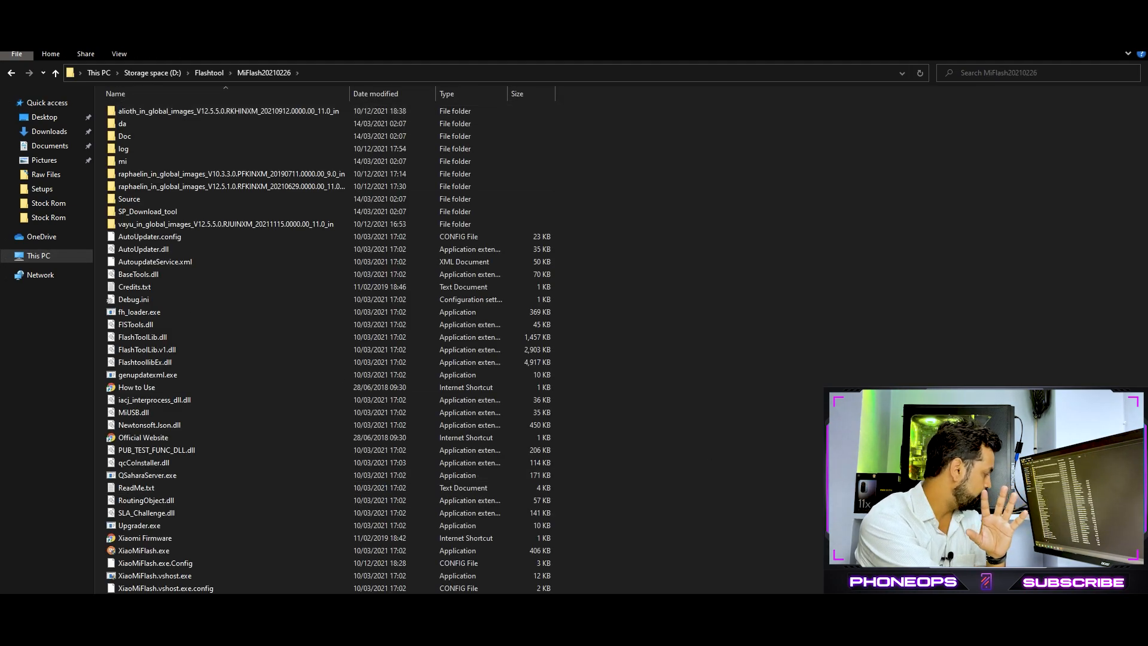
double_click(143, 550)
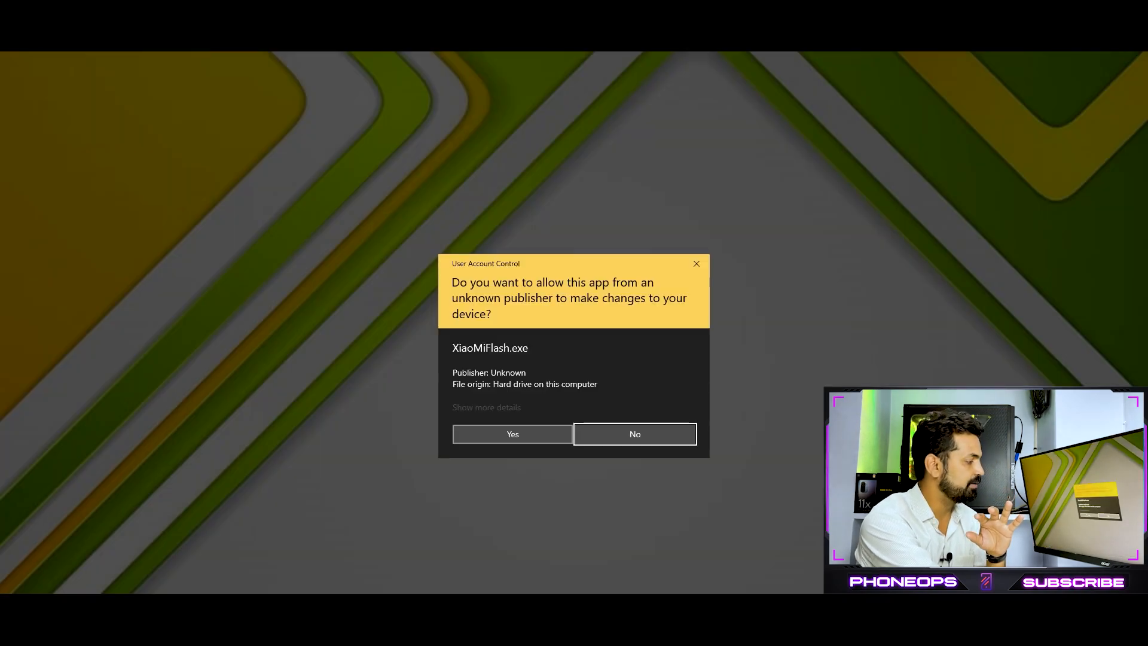
Allow MiFlash to run and point the ROM path to the alioth_in_global_images folder
left_click(512, 433)
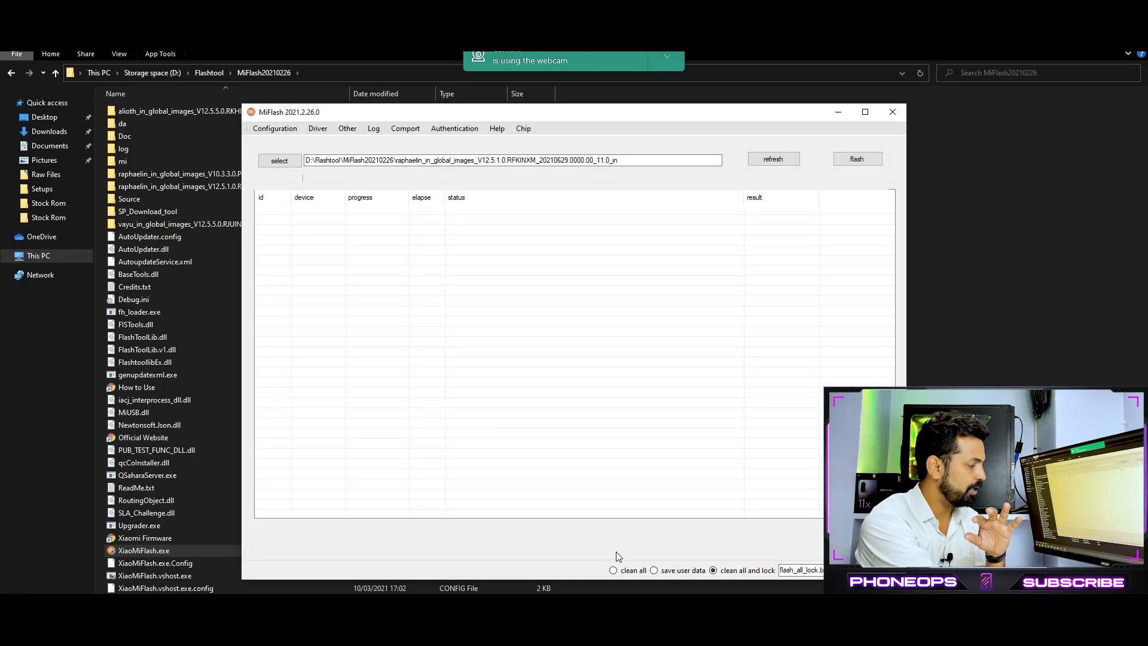
left_click(278, 160)
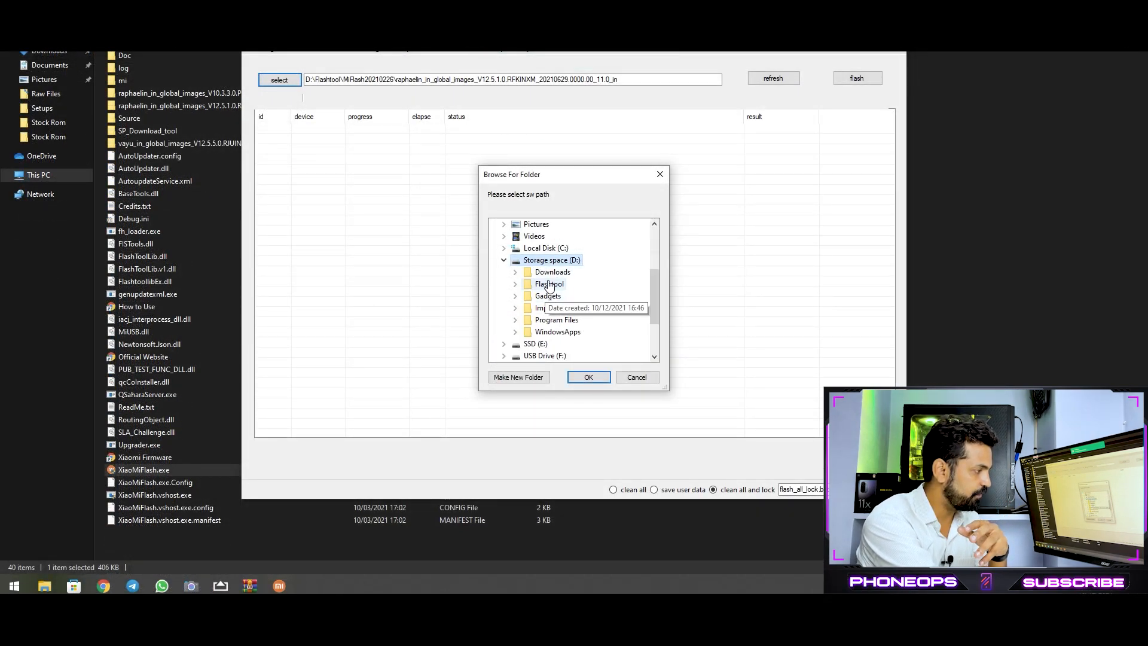
left_click(514, 283)
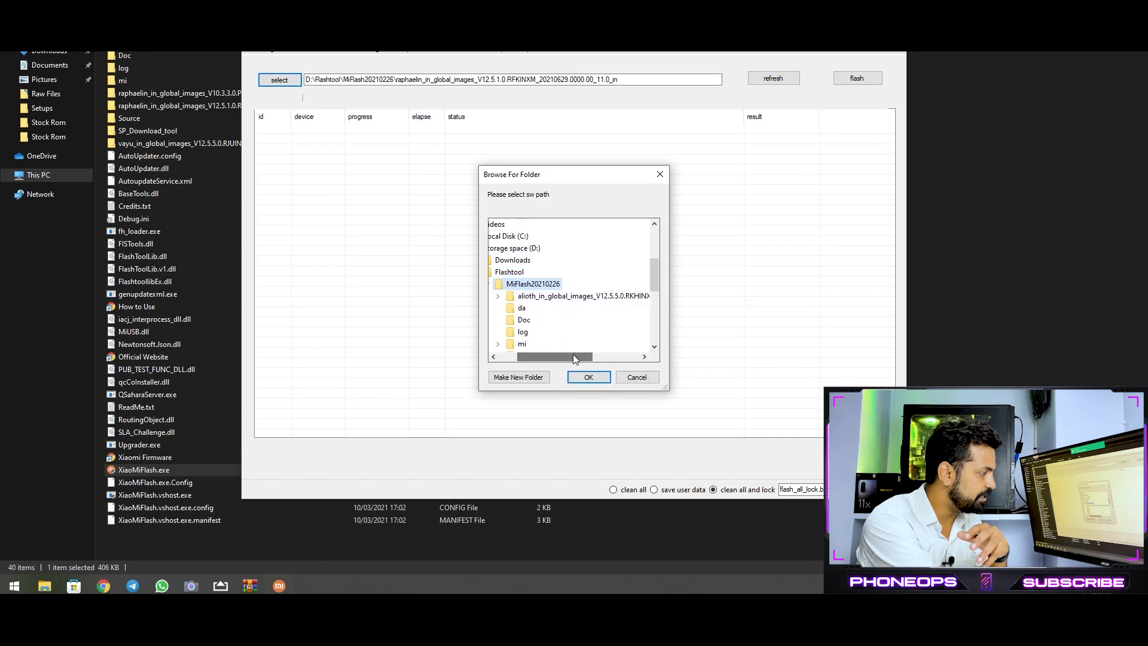
mouse_move(582, 295)
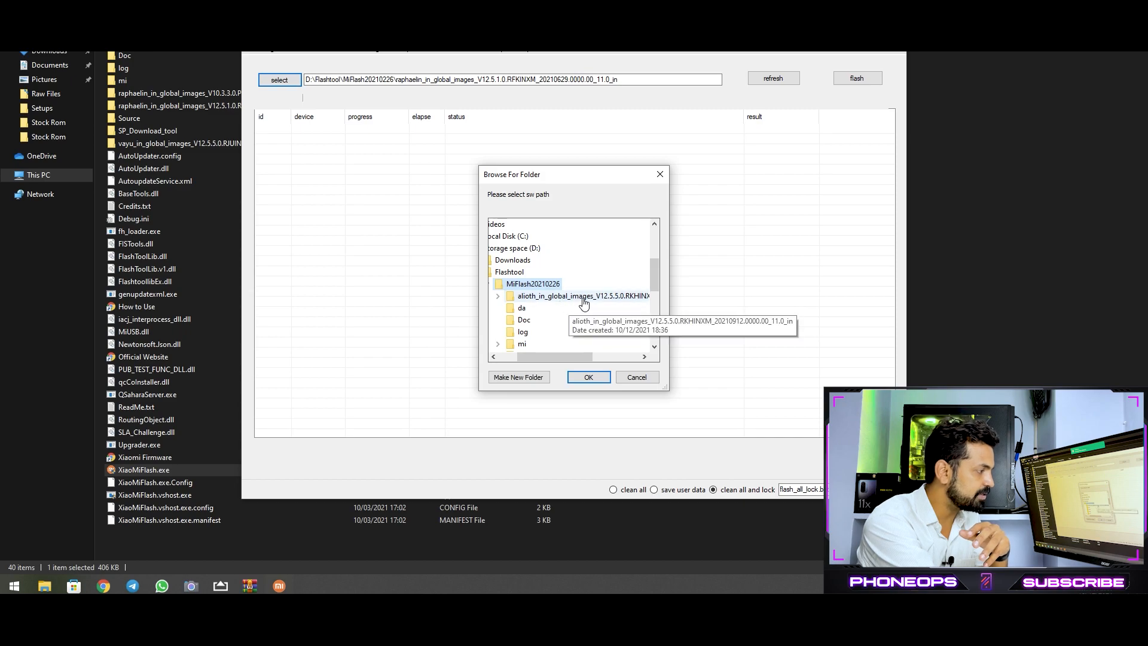
left_click(588, 377)
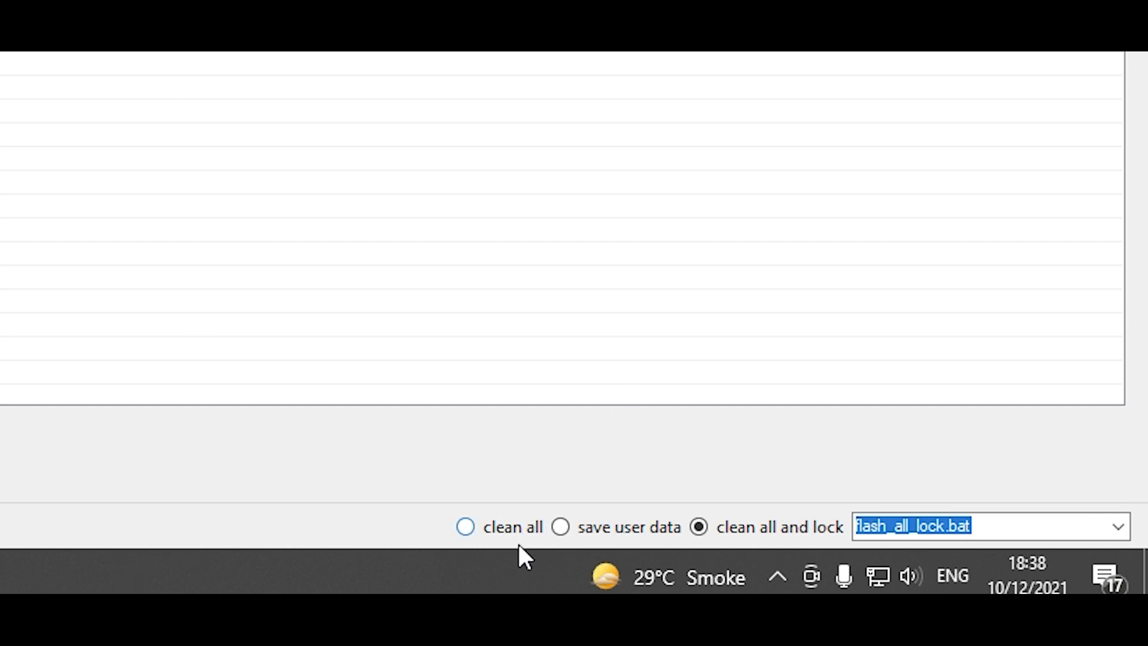
mouse_move(509, 545)
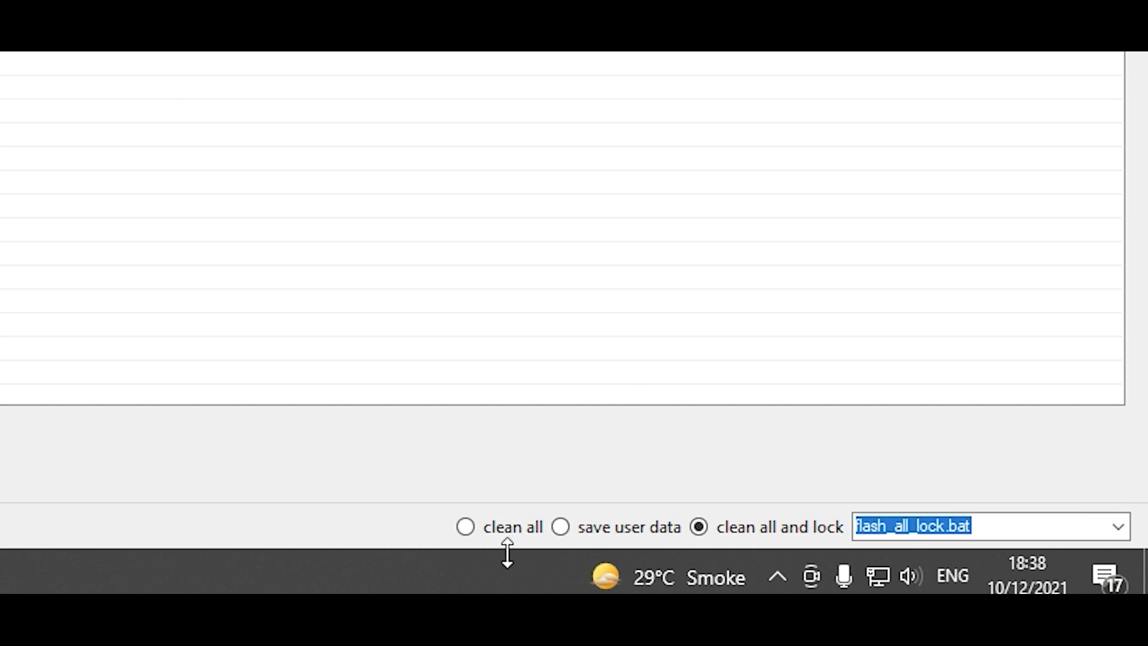
mouse_move(561, 528)
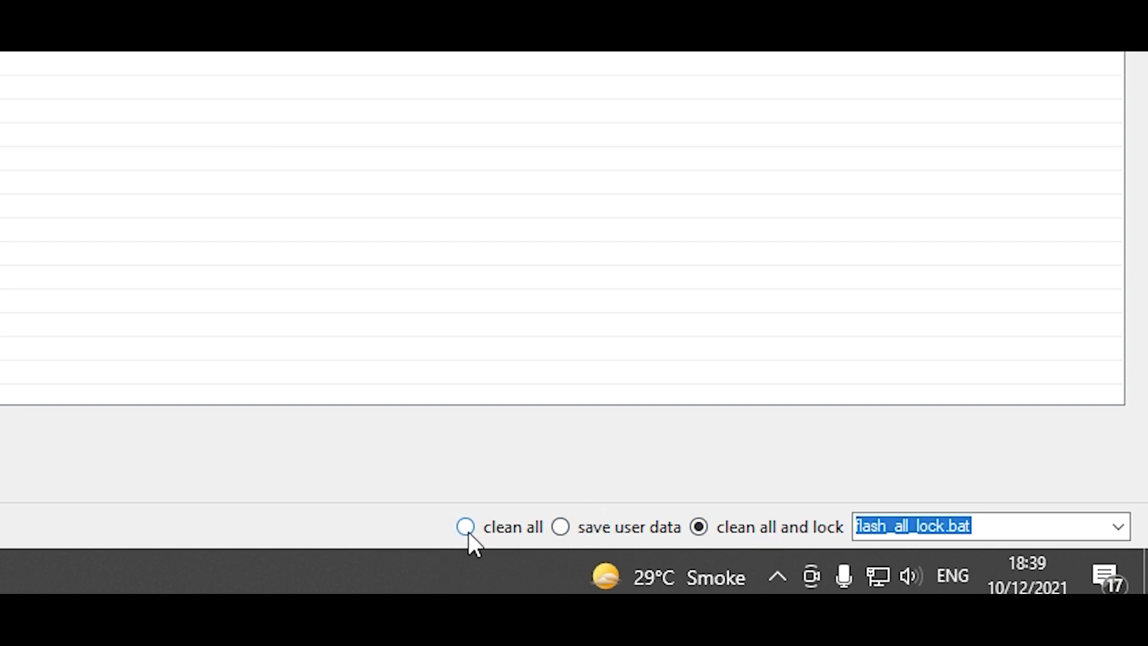
Select the 'clean all' flashing mode instead of clean all and lock
left_click(465, 526)
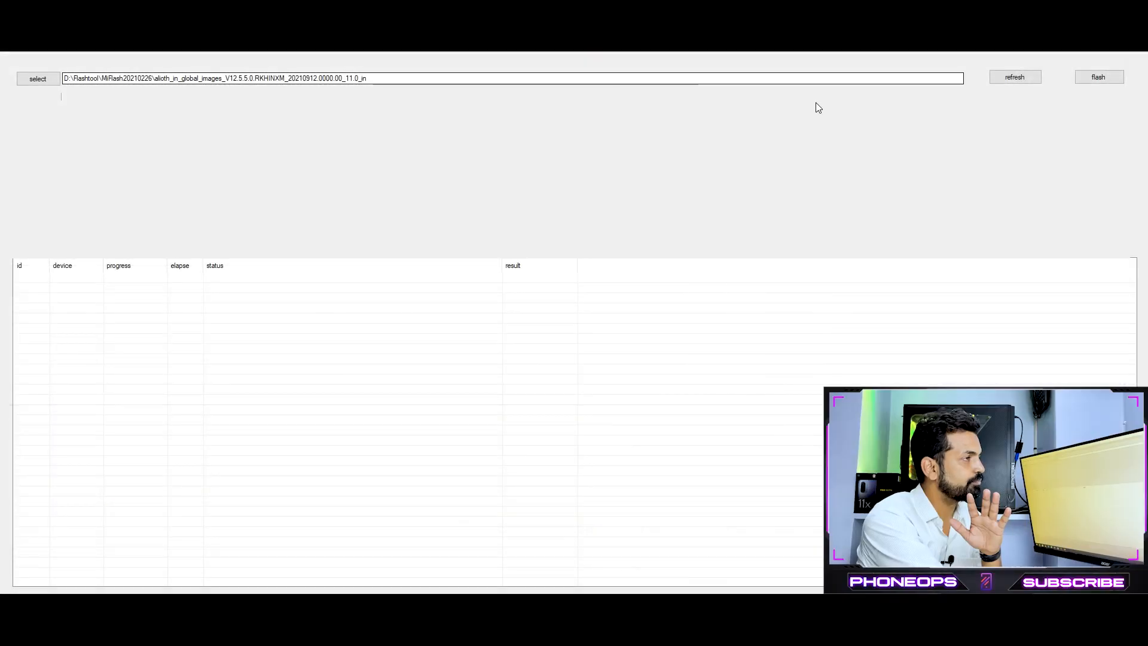
Refresh the device list so phone d5a1d9e shows up in fastboot mode
left_click(1015, 78)
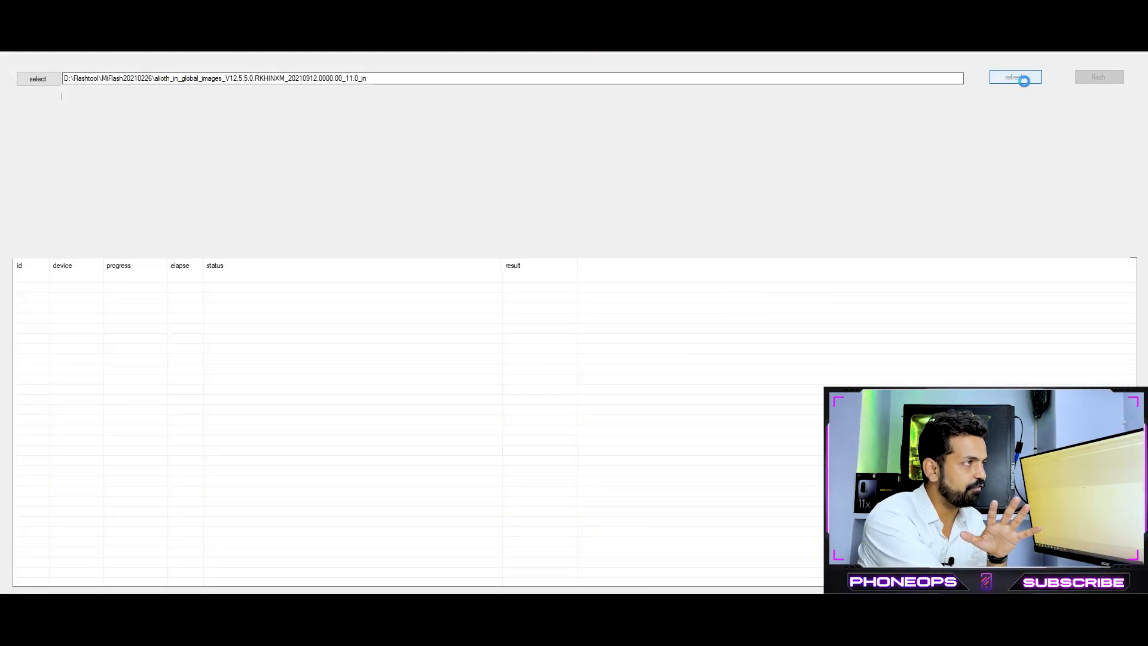
left_click(1015, 77)
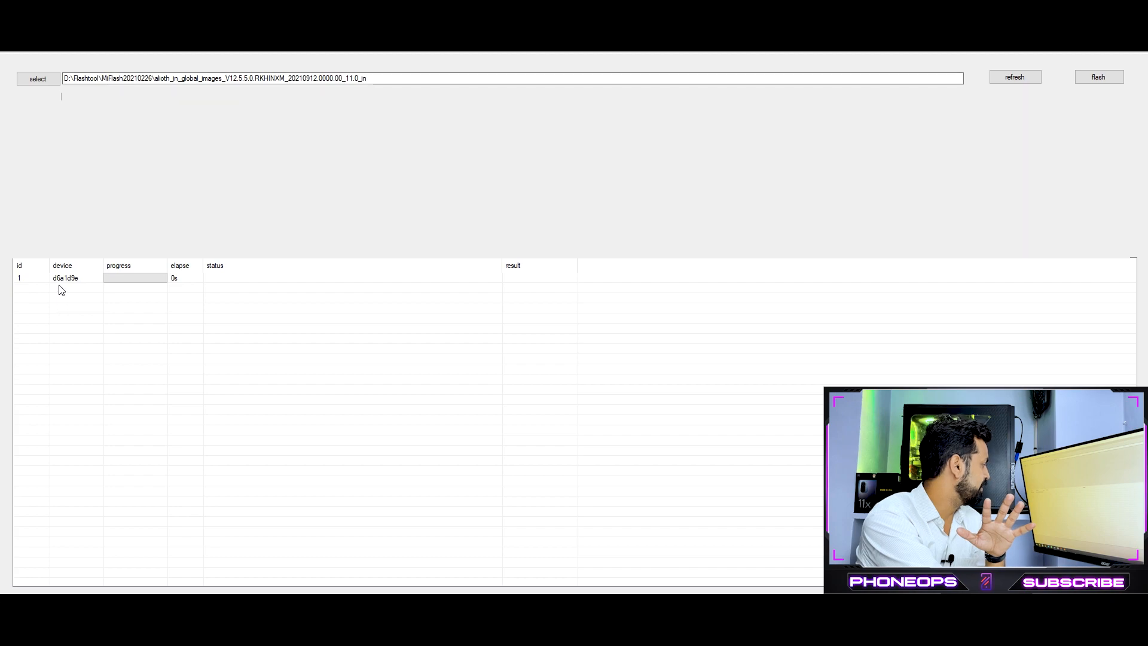
mouse_move(700, 357)
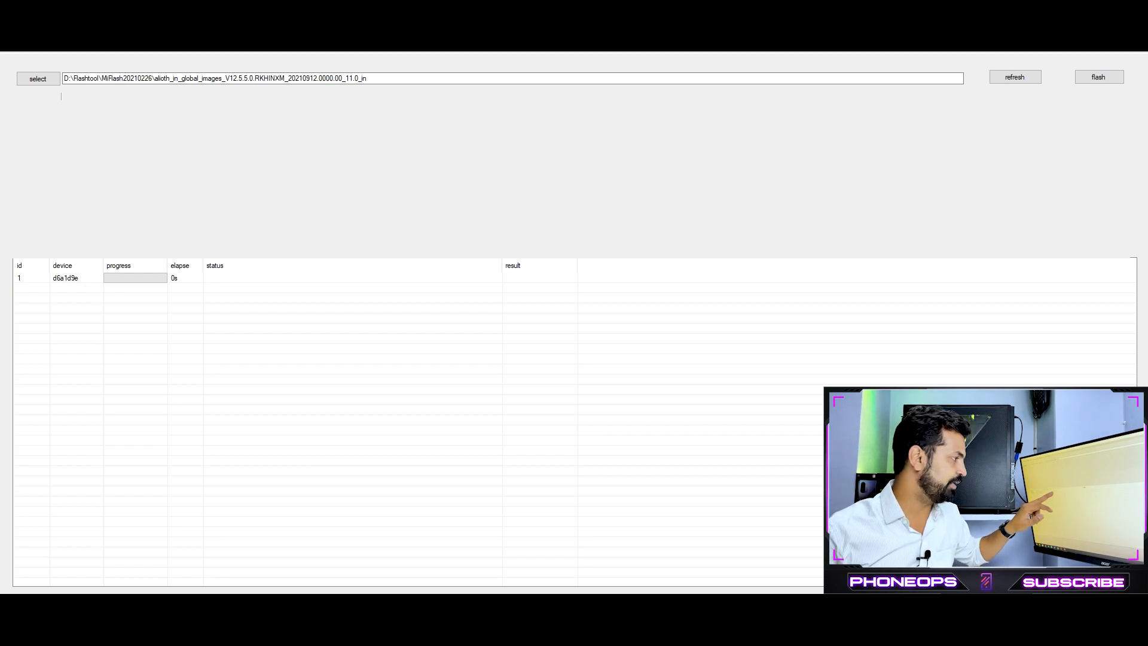
left_click(1097, 76)
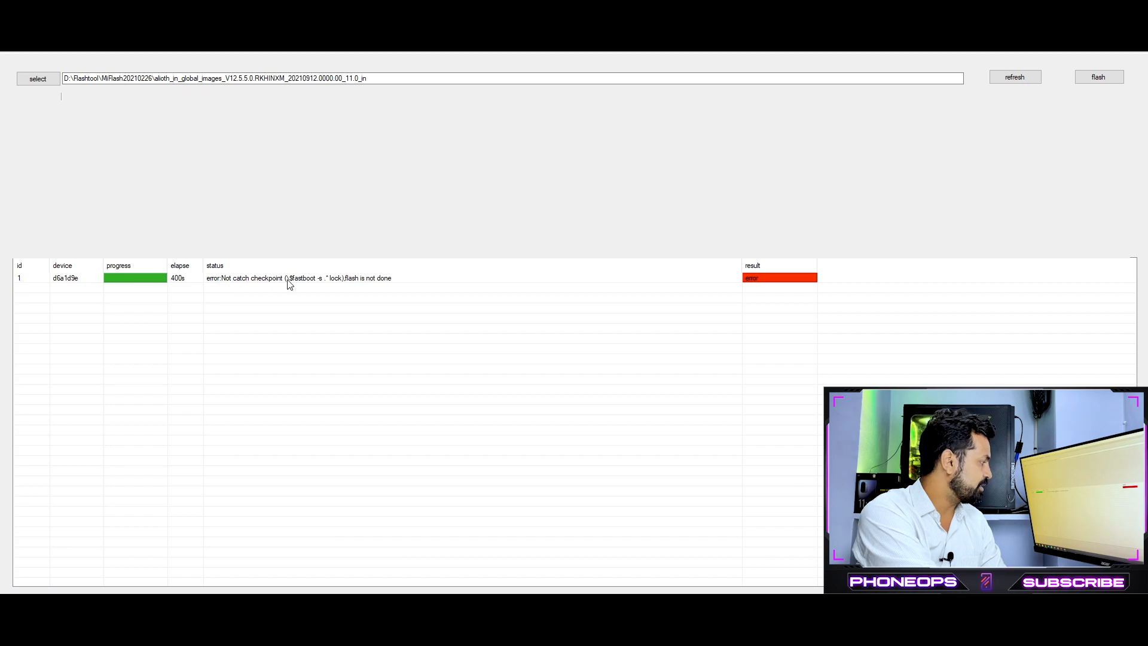
mouse_move(413, 295)
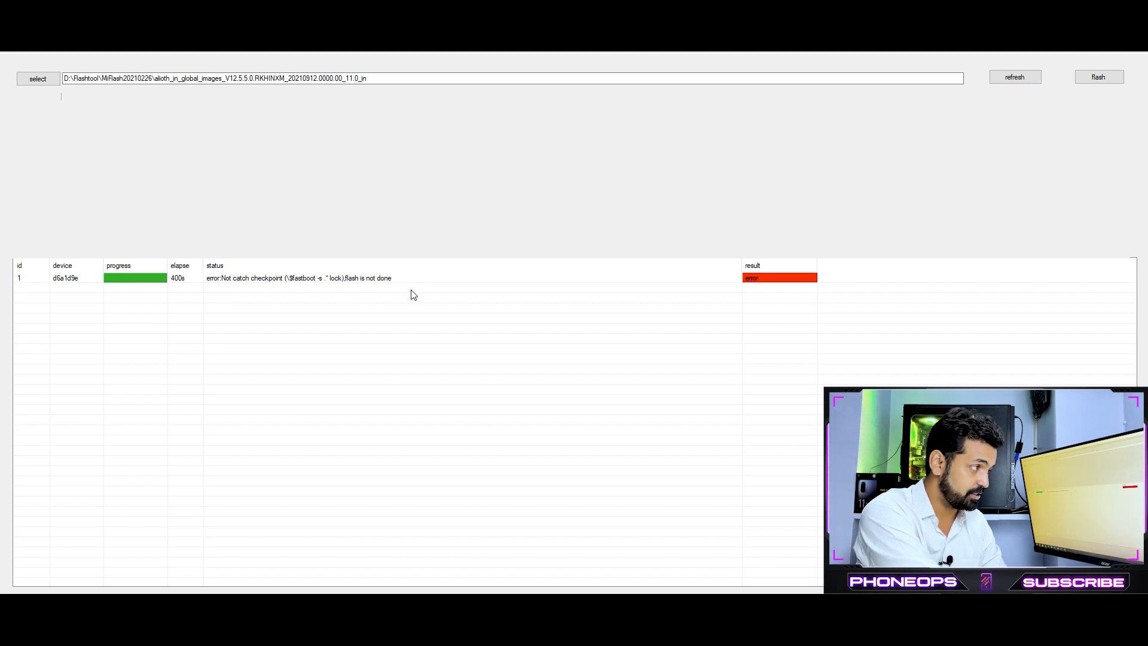
mouse_move(756, 305)
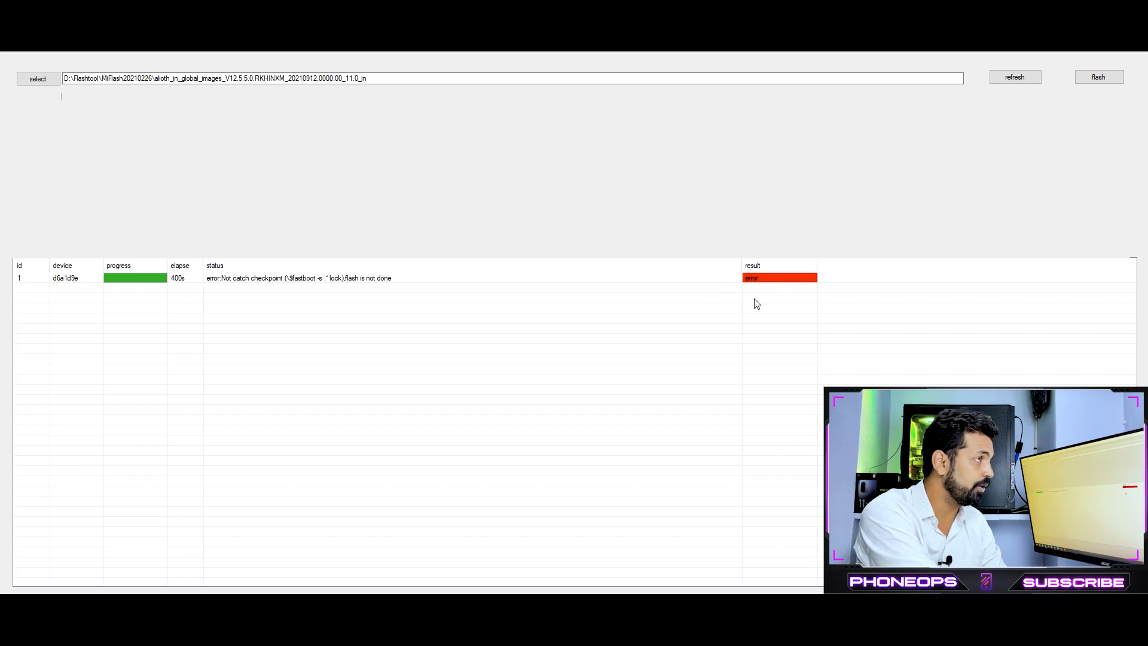
mouse_move(492, 424)
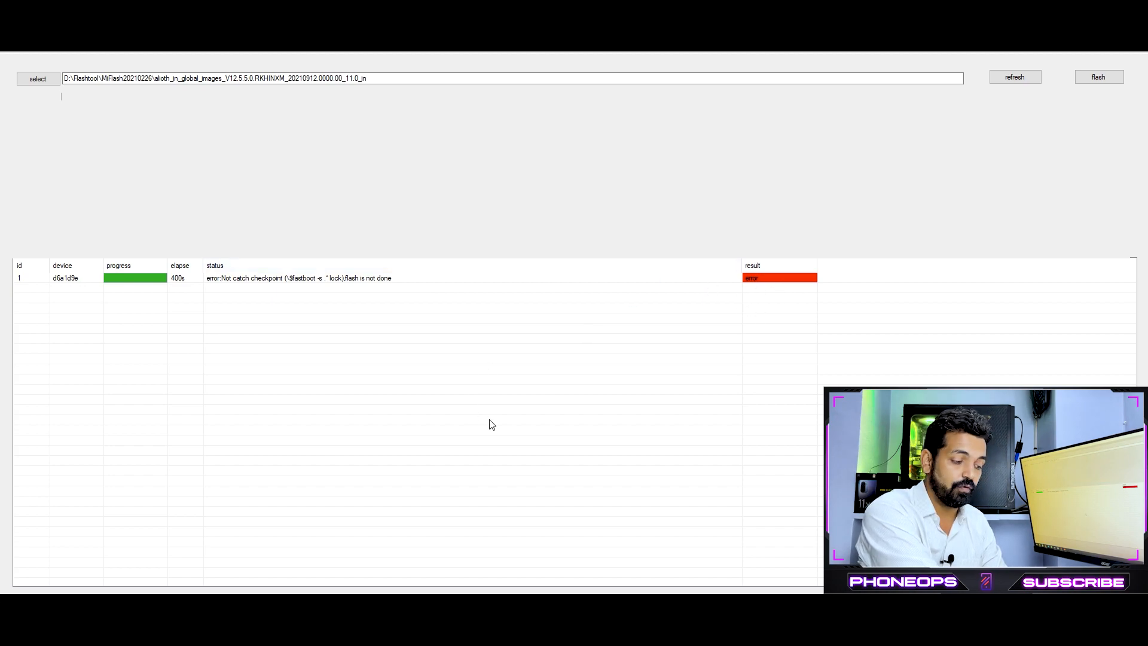
mouse_move(751, 354)
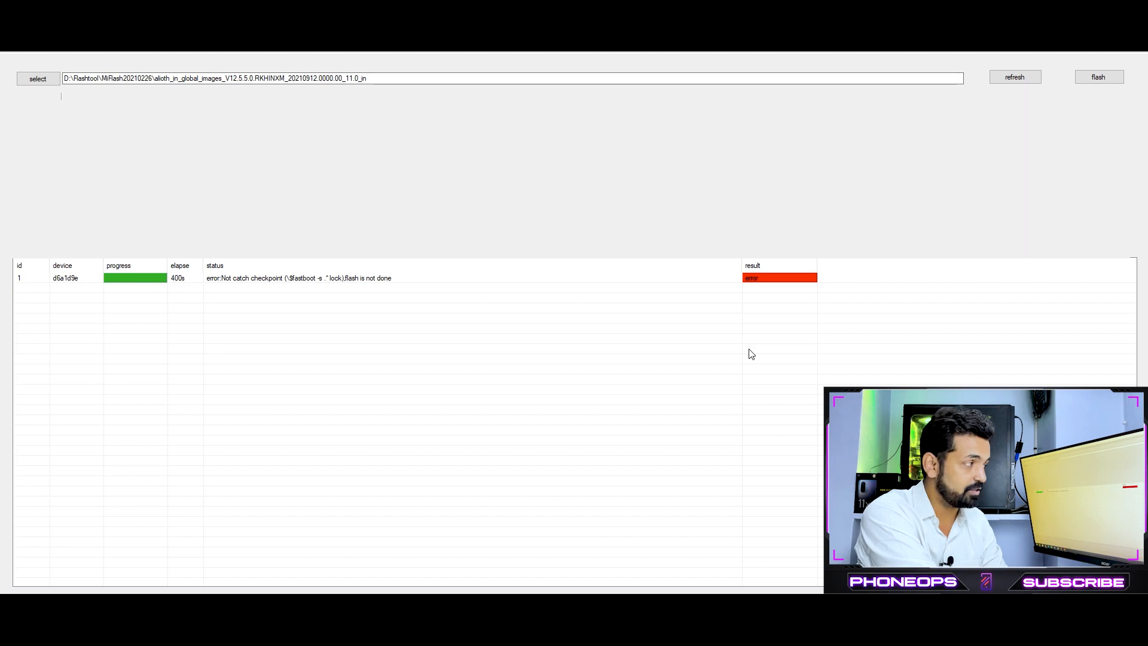
mouse_move(694, 394)
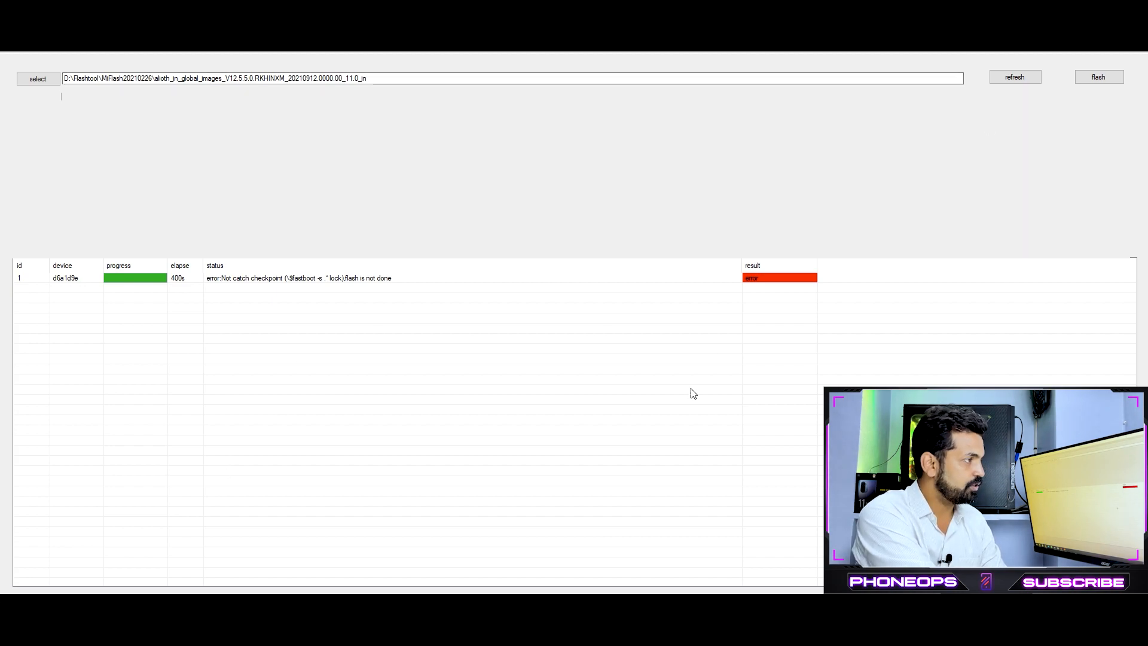